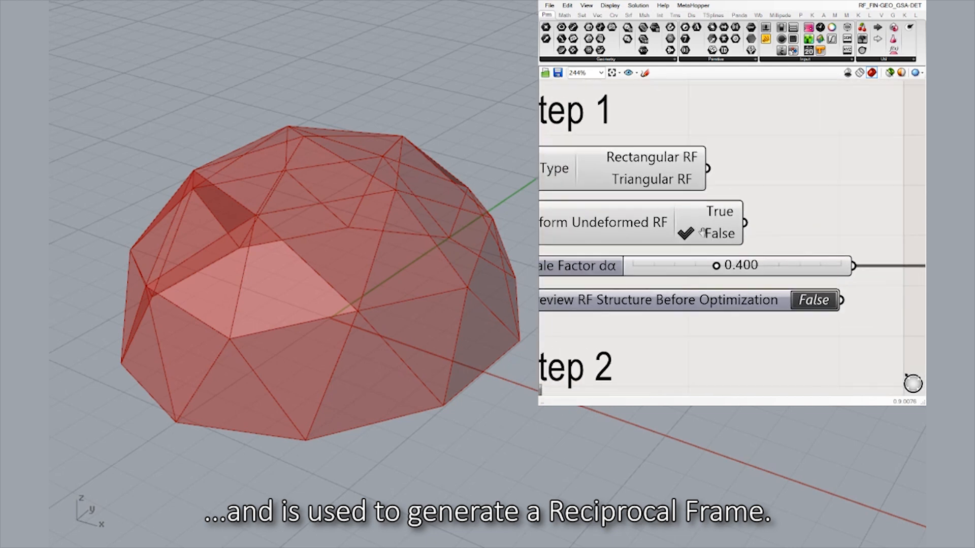
- Switch to the Triangular RF type and tune the scale factor dα to about 0.455
left_click(814, 300)
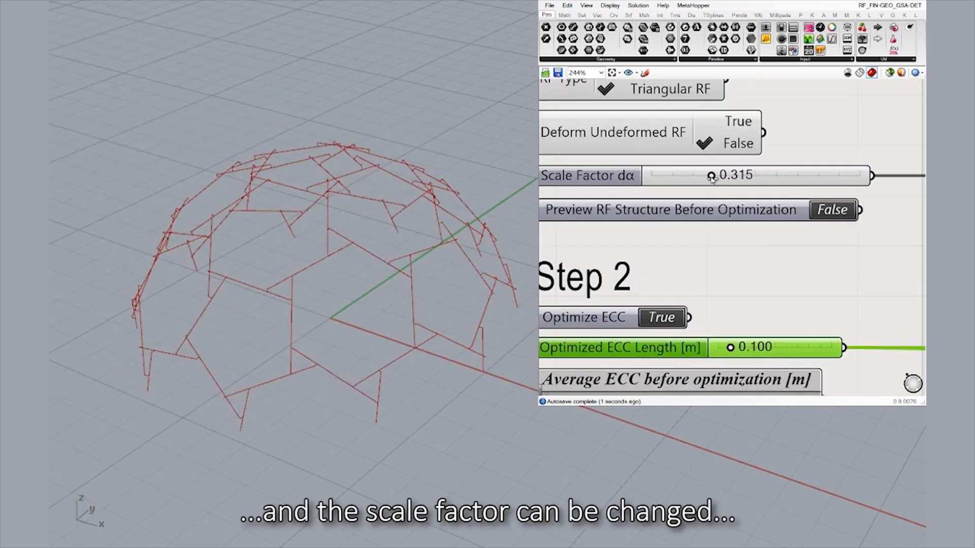
left_click_drag(712, 175, 668, 175)
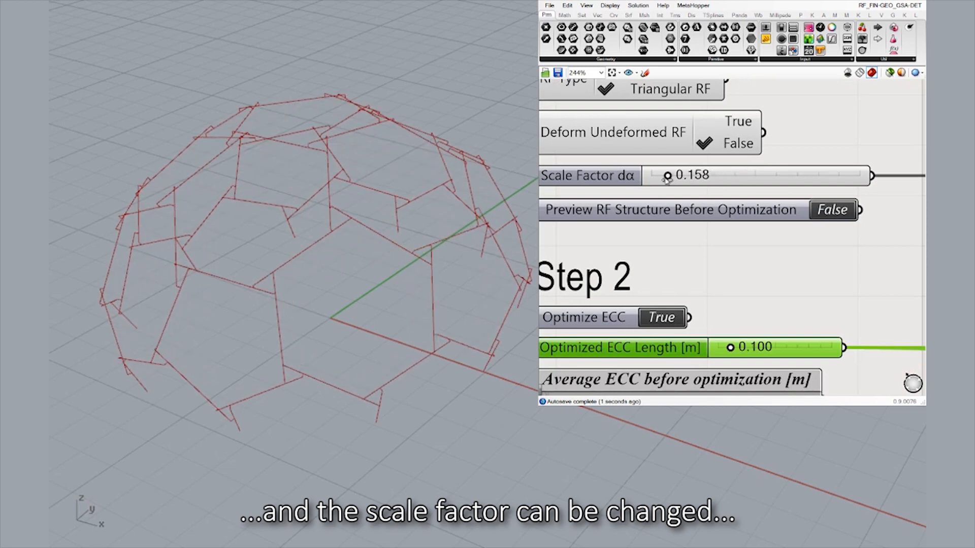
left_click_drag(668, 175, 737, 175)
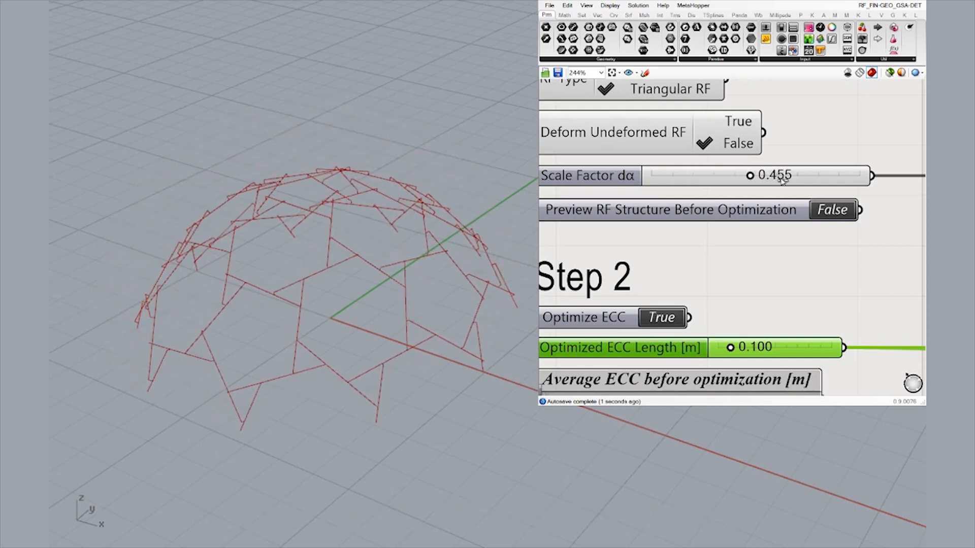
left_click_drag(743, 175, 850, 175)
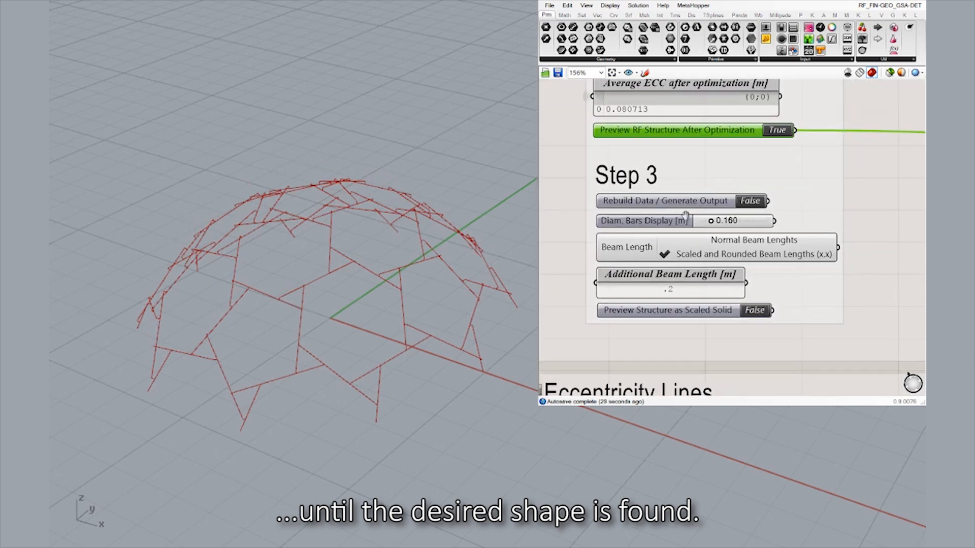
- Enable beam output generation and enter .5 to produce 240 by 120 mm solid beams
left_click(754, 310)
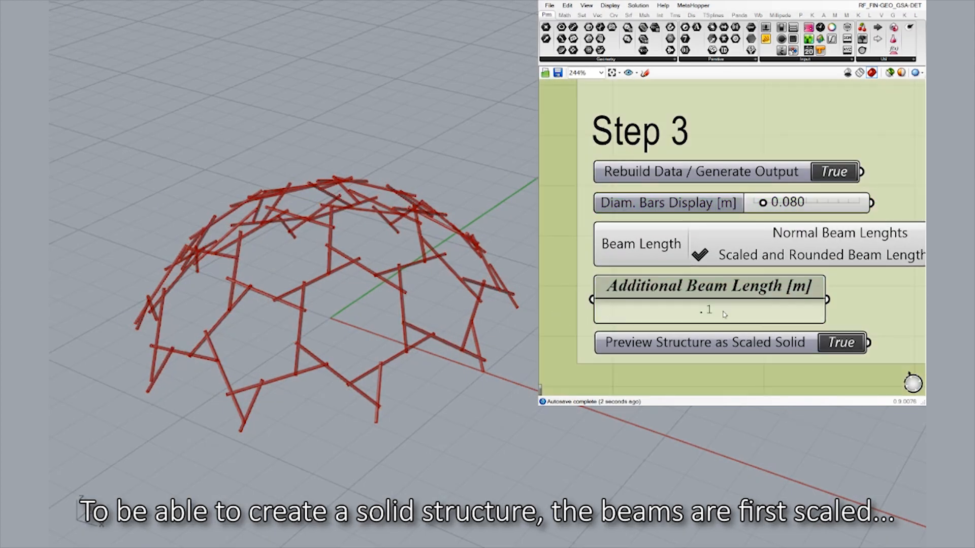
type(".5")
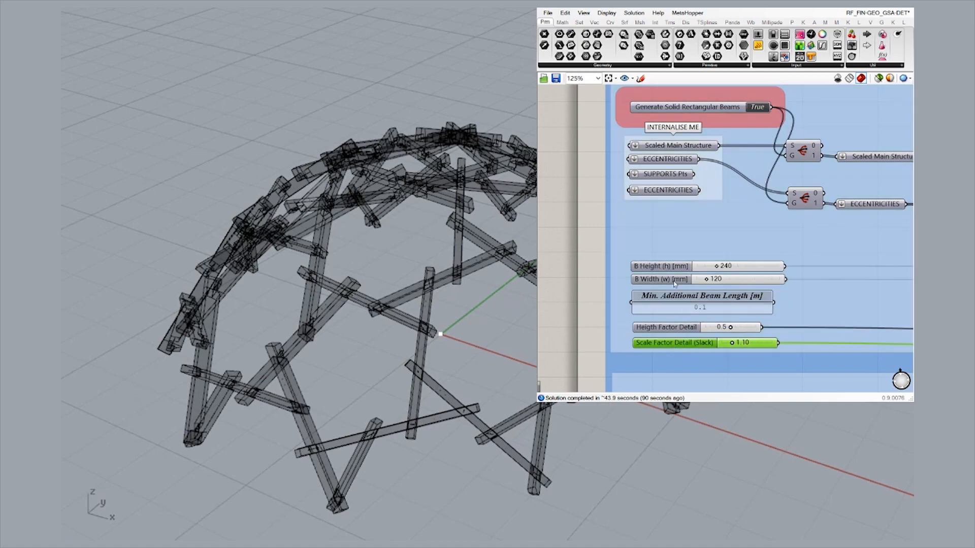
- Turn on the connection check preview to show coloured spheres at the beam joints
left_click(660, 279)
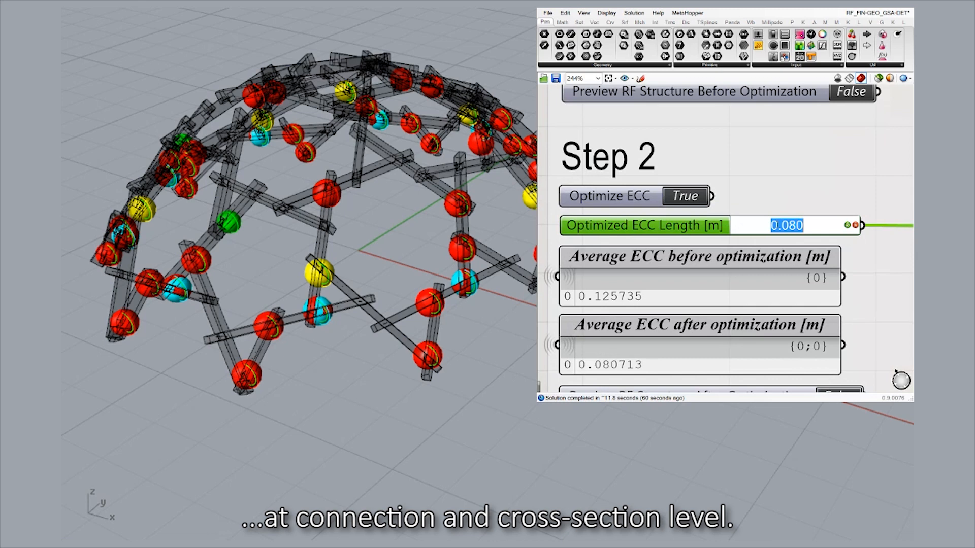
- Lower the optimized eccentricity length to 0.01 and bring up the kN/m² load panel
type("0.01")
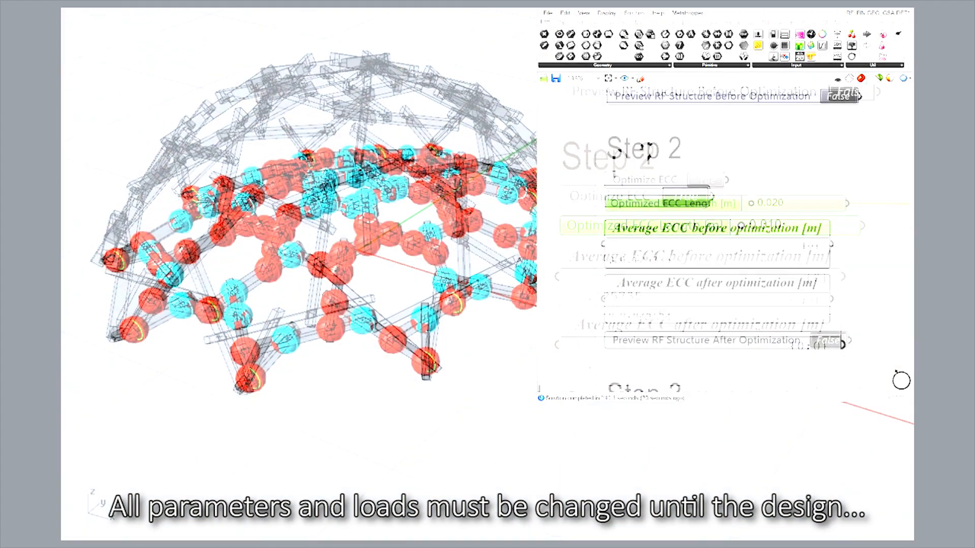
left_click(704, 179)
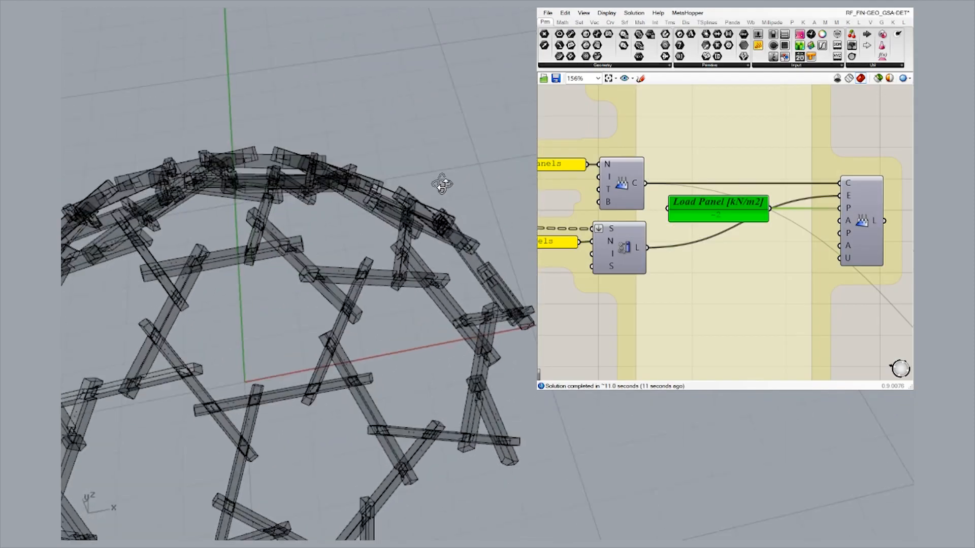
- Orbit the view to see the flat-laid beam pieces beside the dome
left_click_drag(442, 183, 328, 296)
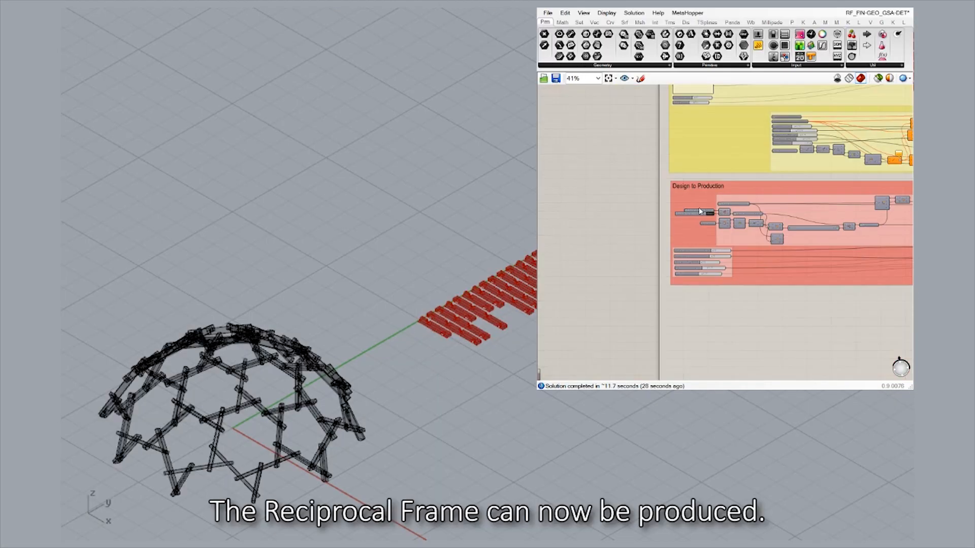
- Scroll the canvas and pan across the numbered beams to check their identification tags
scroll("down", 3)
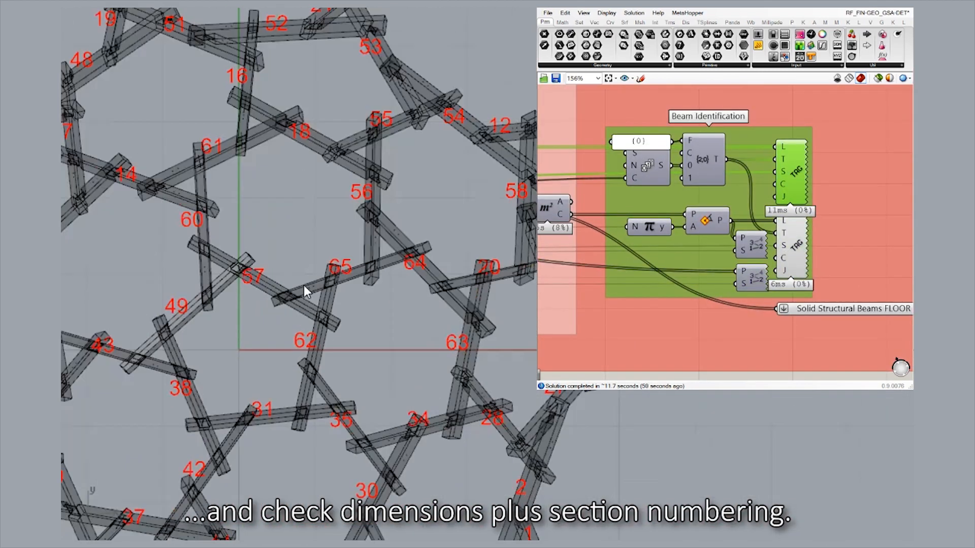
left_click_drag(305, 292, 385, 211)
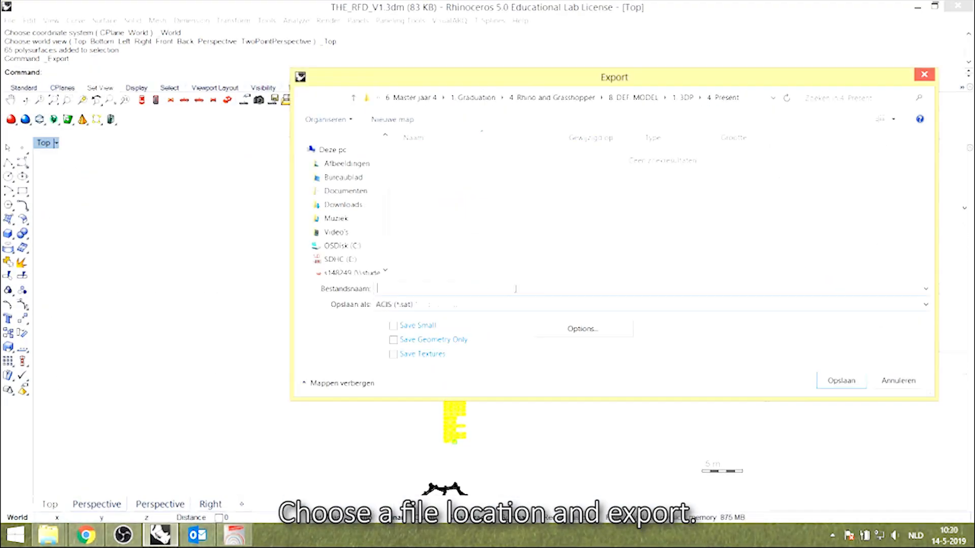
- Enter 'Test' as the file name for the ACIS (.sat) export
type("T")
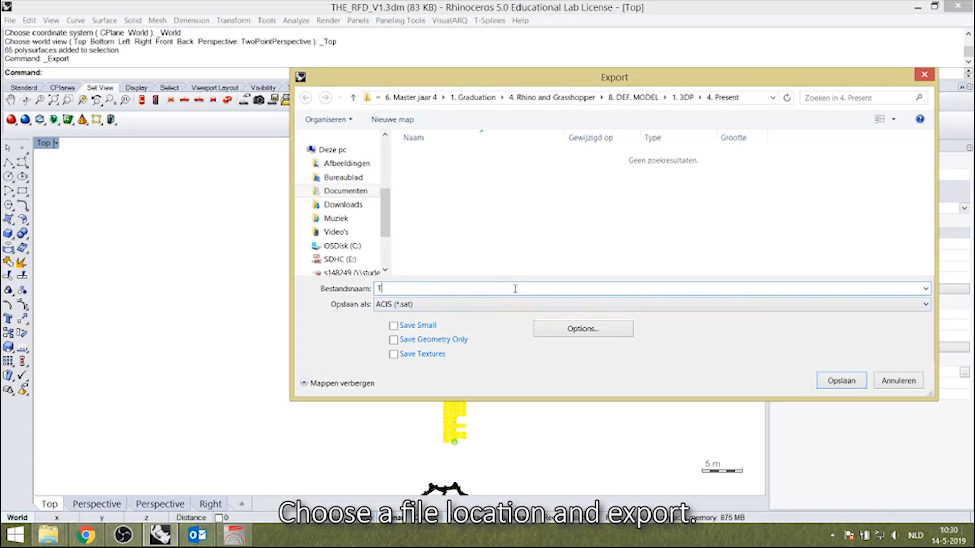
type("Test")
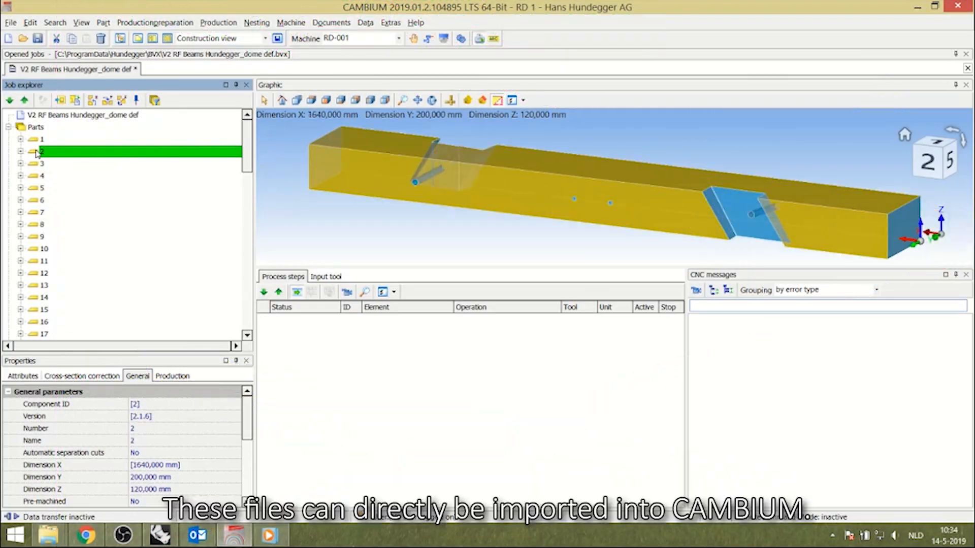
- Inspect part 2, the nesting's machining steps, and a recessing step preview
left_click(41, 163)
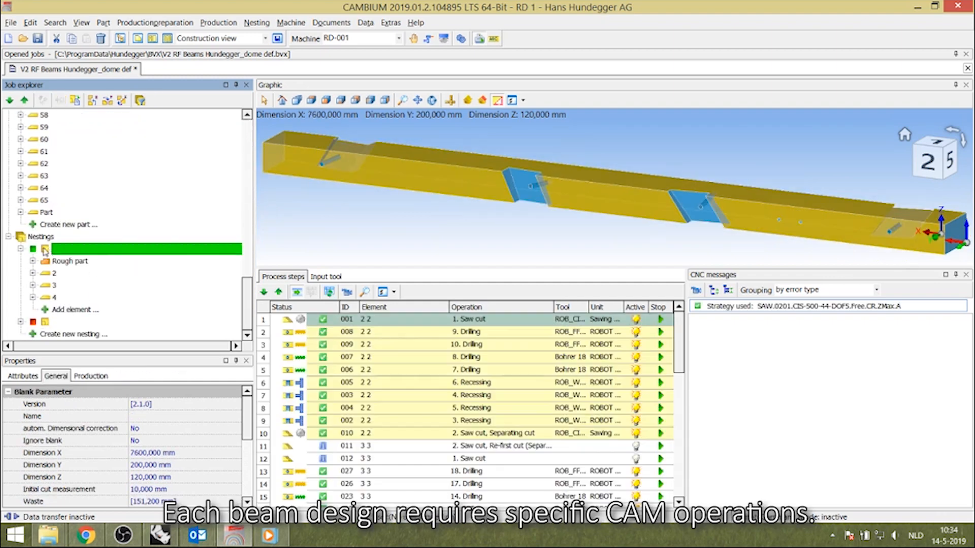
left_click(56, 286)
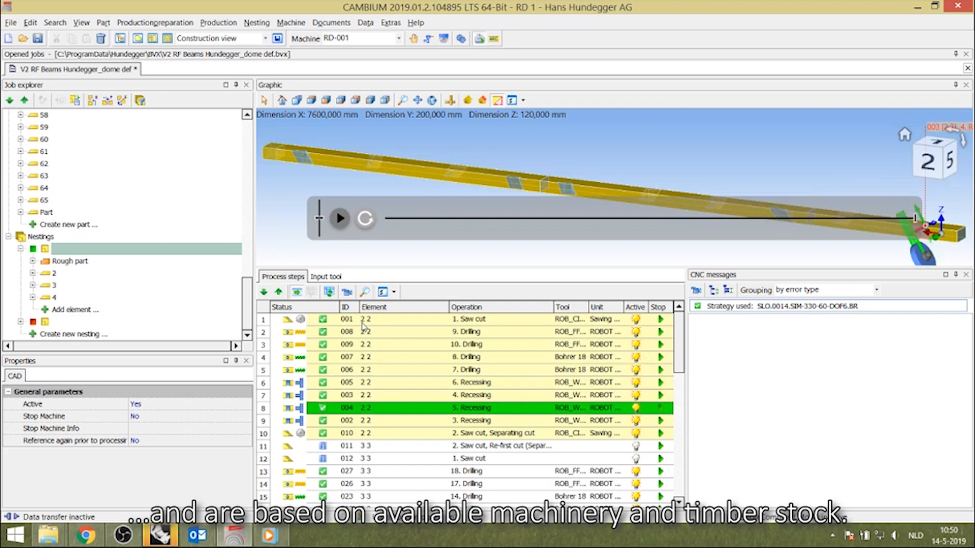
left_click(338, 219)
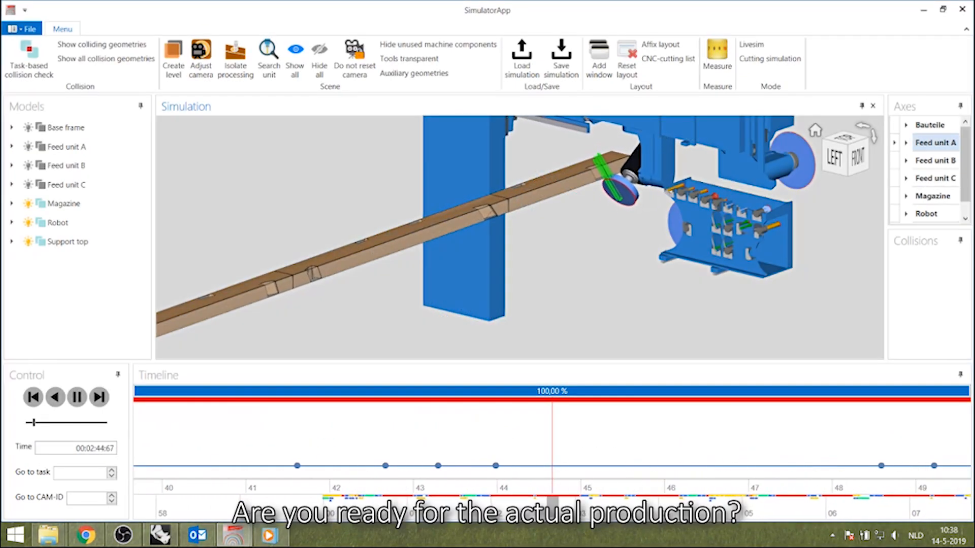
- Play the CNC cutting simulation along the timeline
left_click(77, 397)
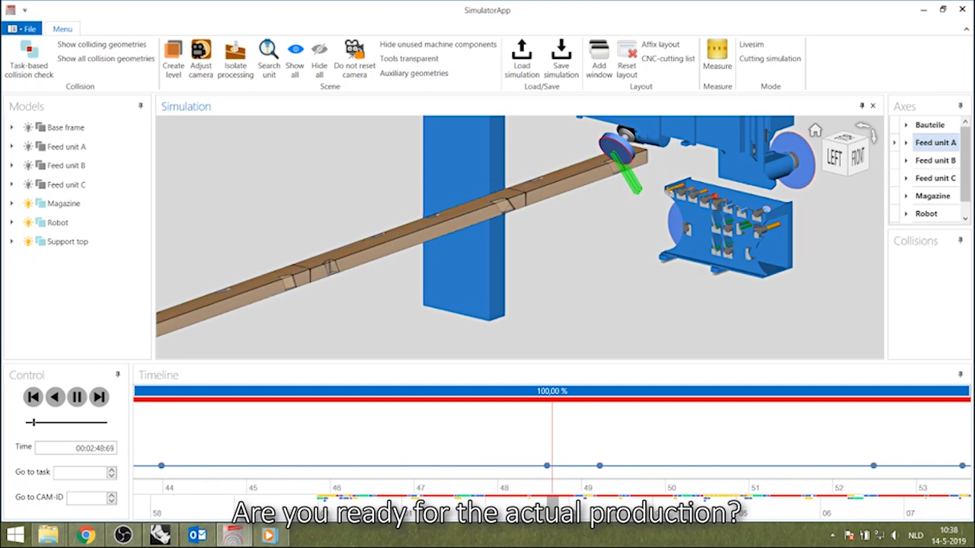